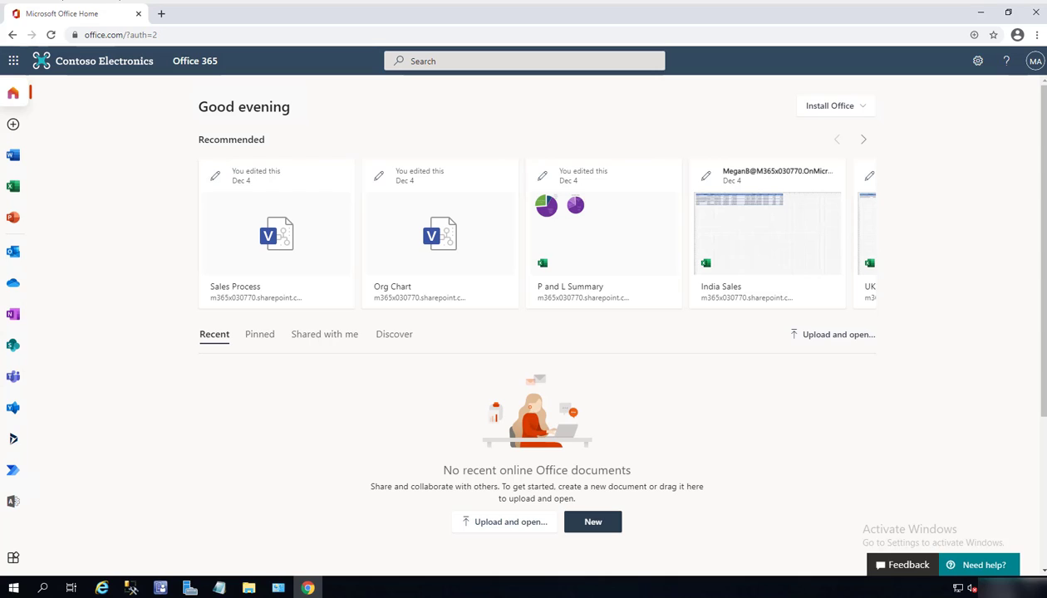
mouse_move(317, 461)
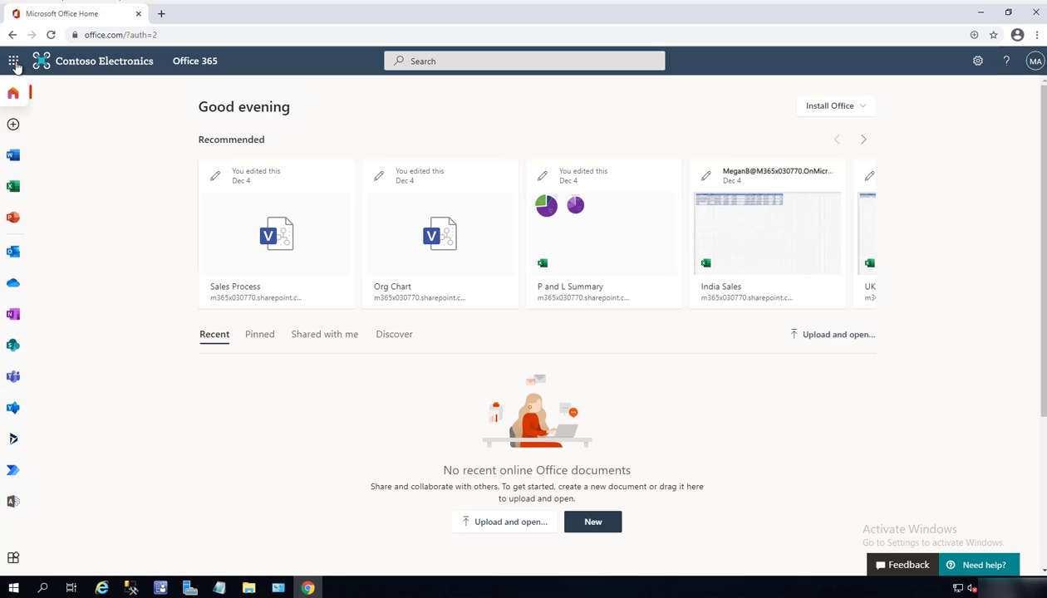
Step: Launch the Microsoft 365 admin center from the Office 365 app launcher
click(13, 60)
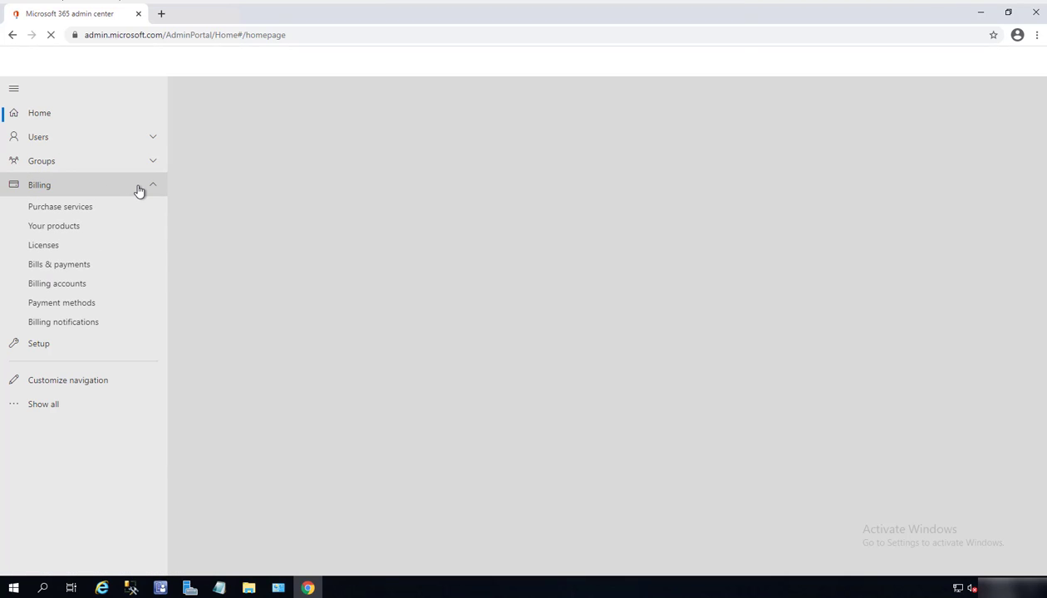
Step: Show the Licenses page under Billing with the organization's subscription counts
click(43, 244)
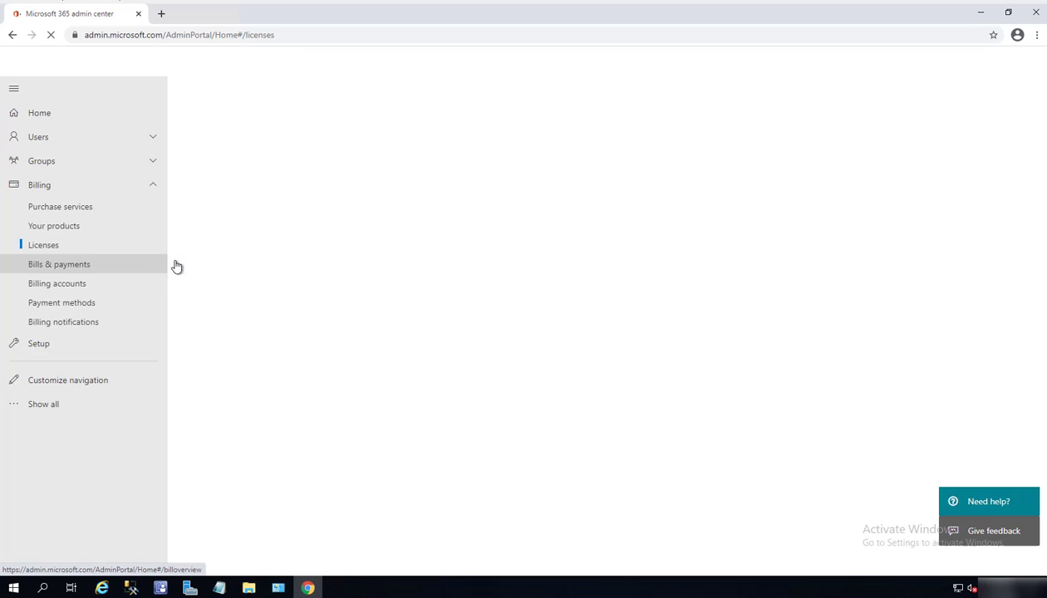
click(43, 245)
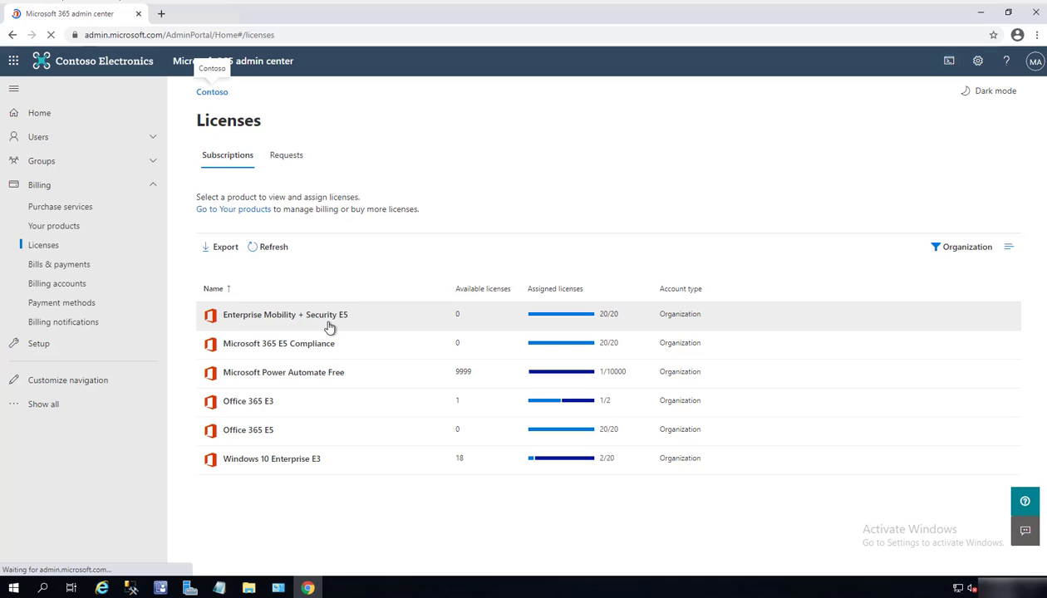
mouse_move(259, 328)
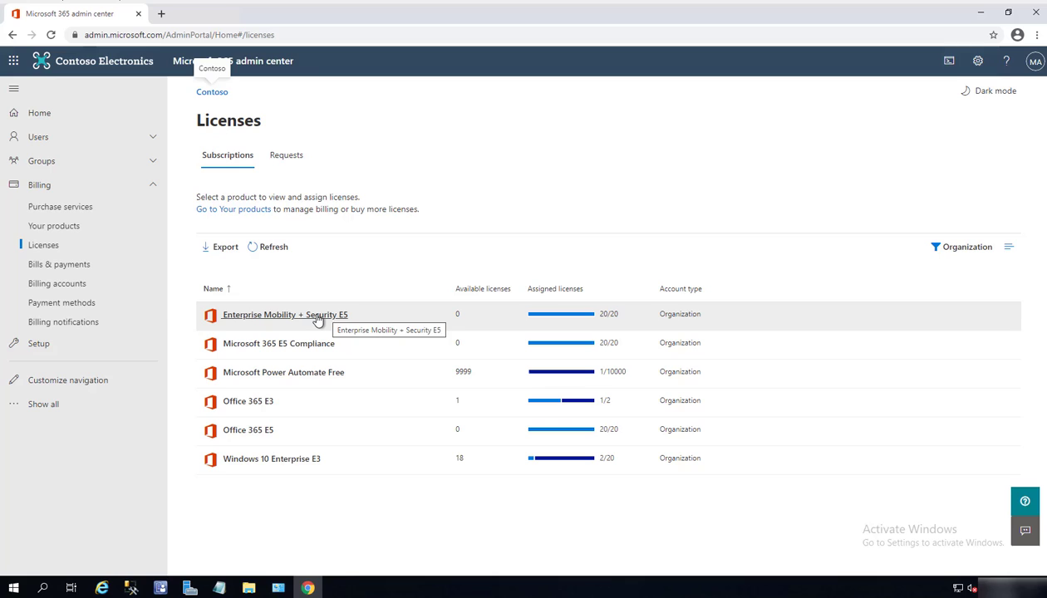
Step: Select four users on the Enterprise Mobility + Security E5 license's user list for removal
click(285, 314)
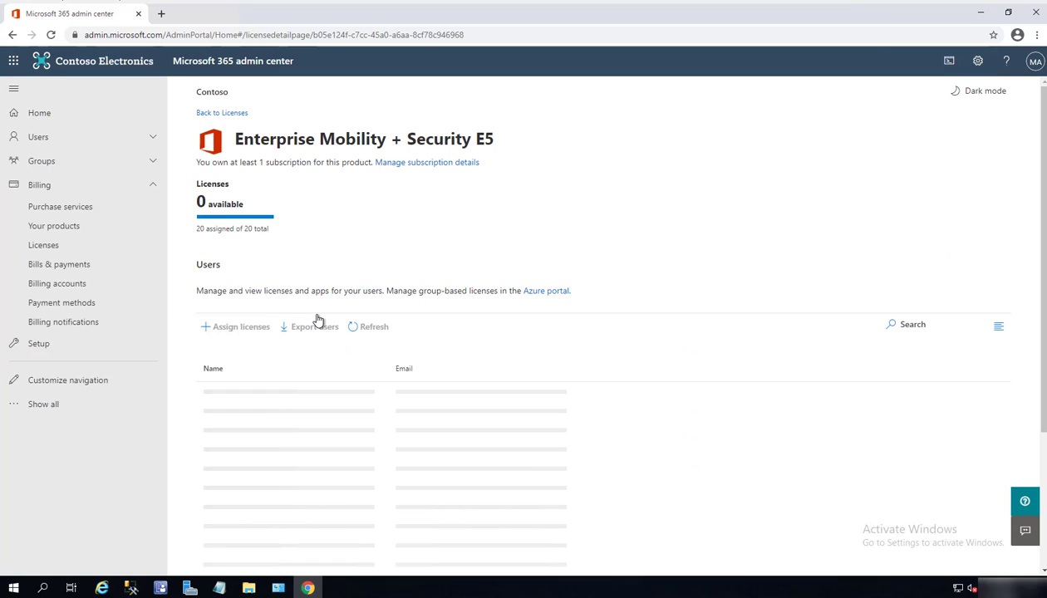
mouse_move(229, 489)
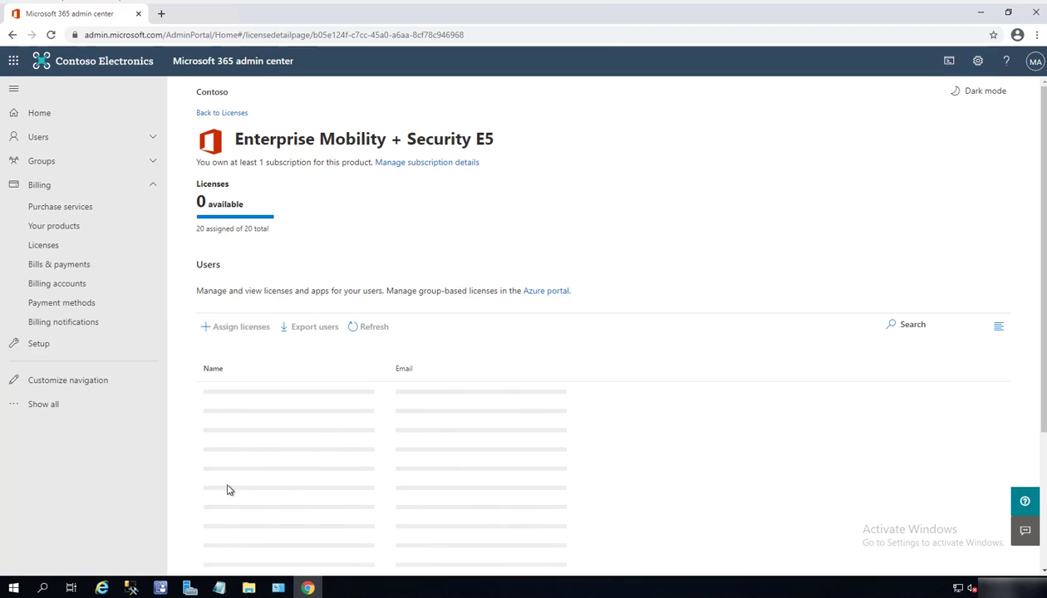
scroll(down, 3)
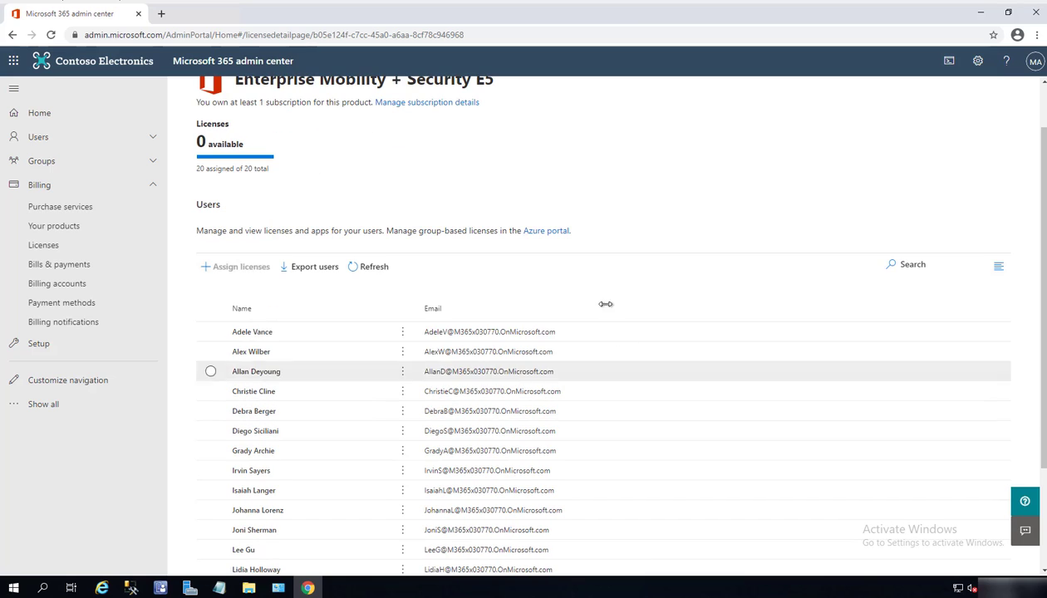
mouse_move(252, 410)
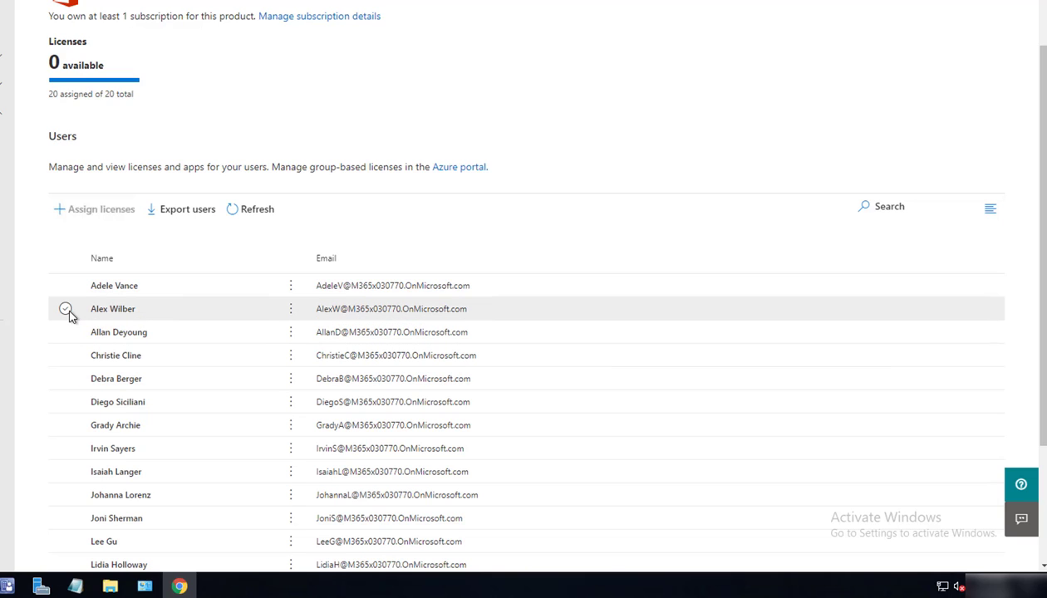
click(67, 307)
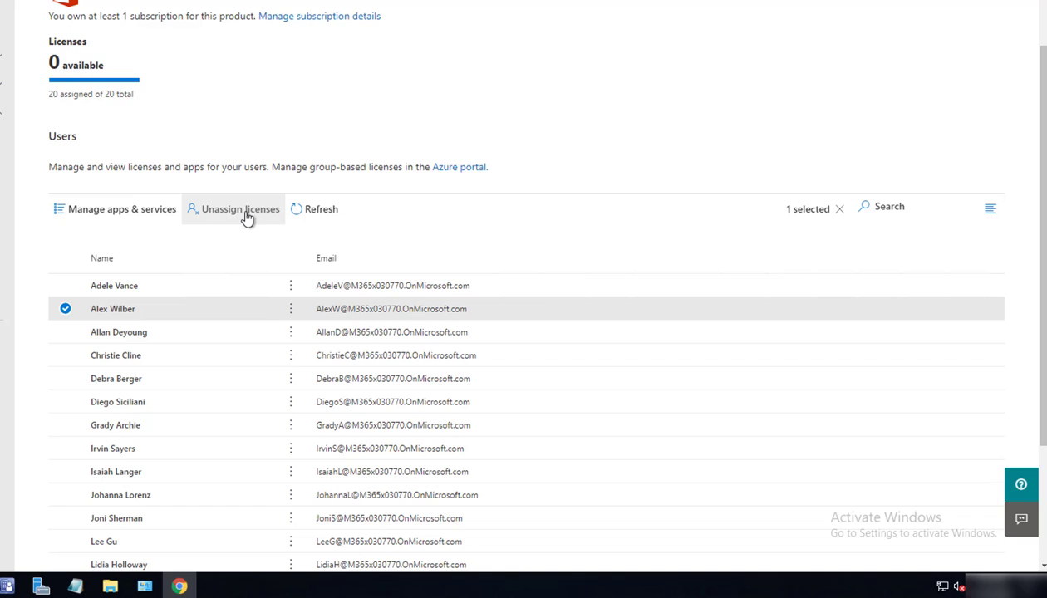
mouse_move(196, 257)
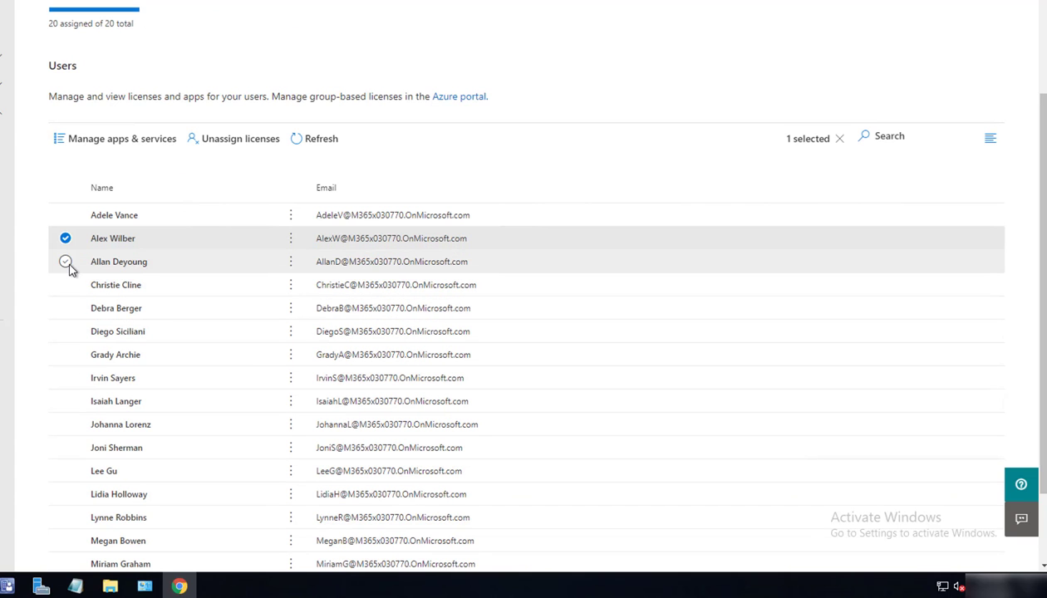
click(65, 261)
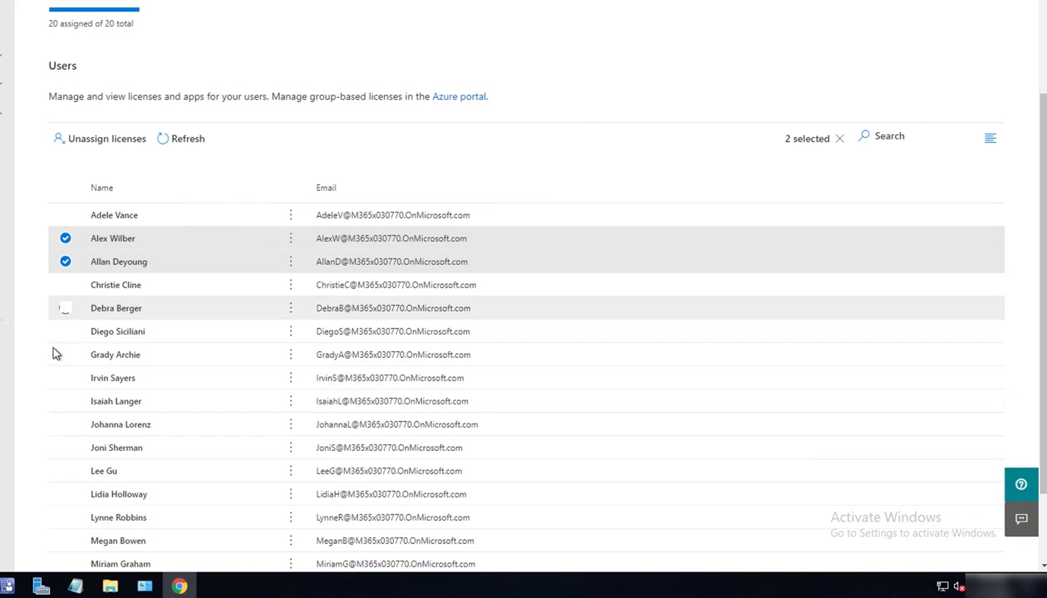
click(65, 331)
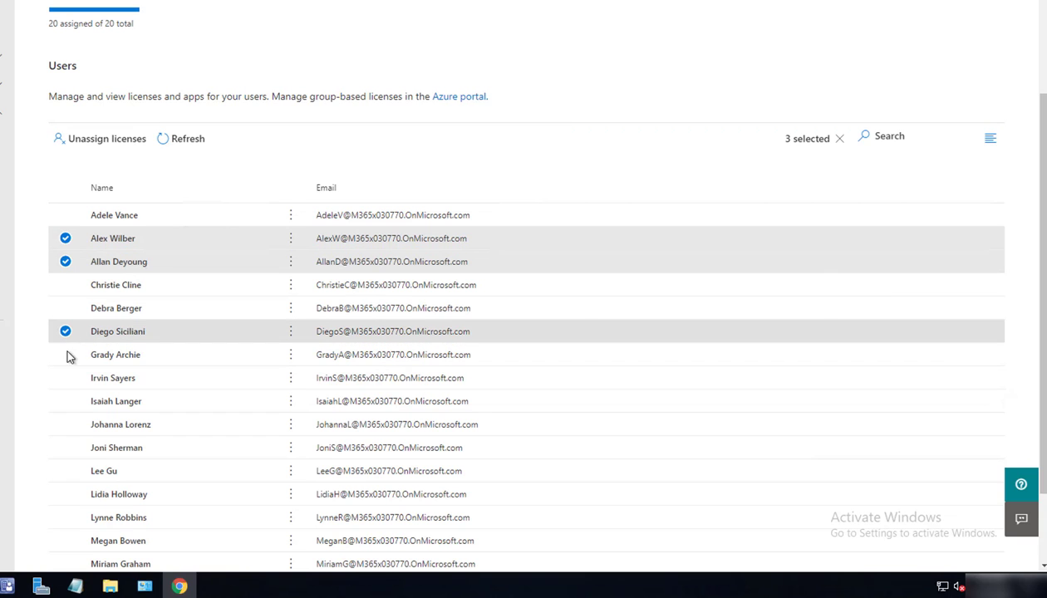
click(65, 377)
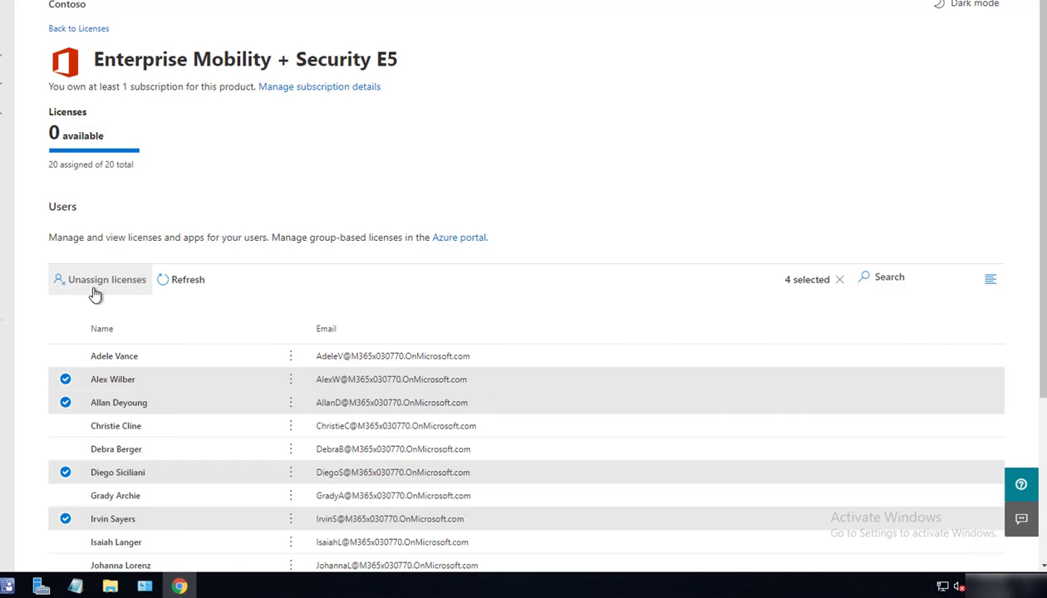
Step: Unassign the E5 licenses from the four selected users, leaving 4 available of 20
click(100, 279)
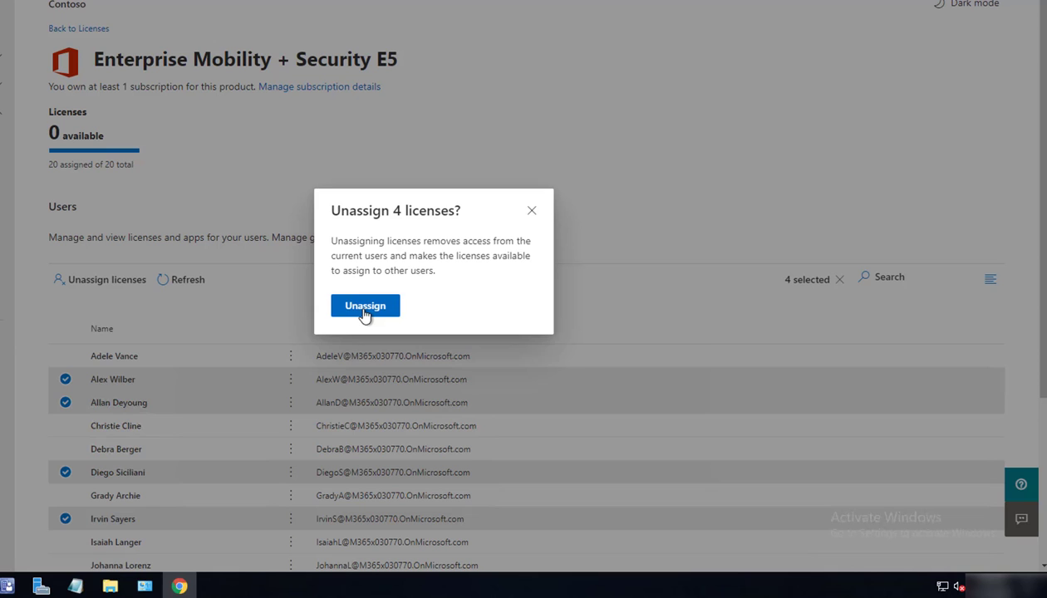
click(366, 306)
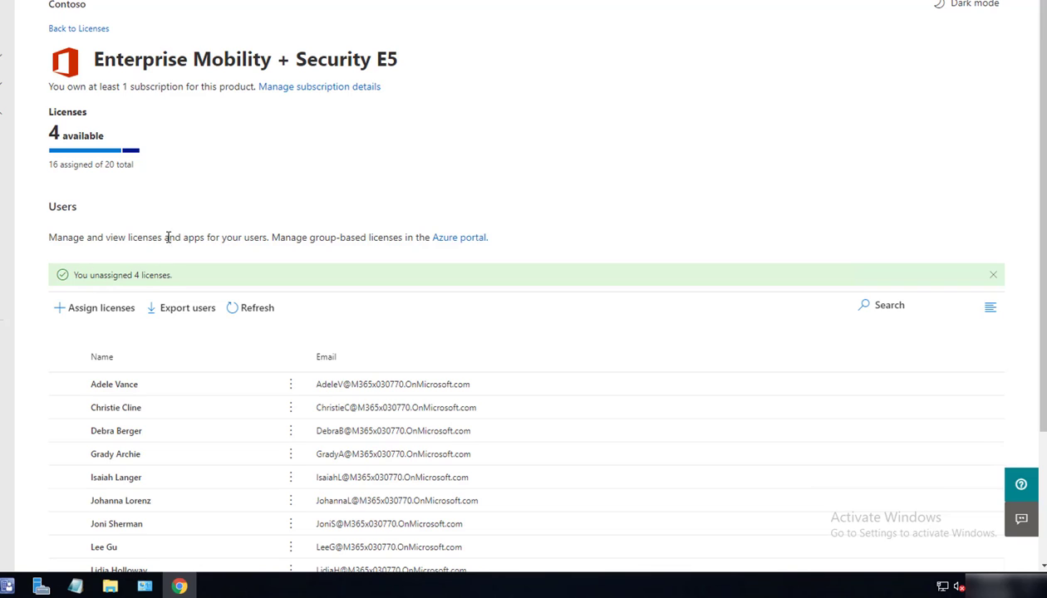
mouse_move(199, 83)
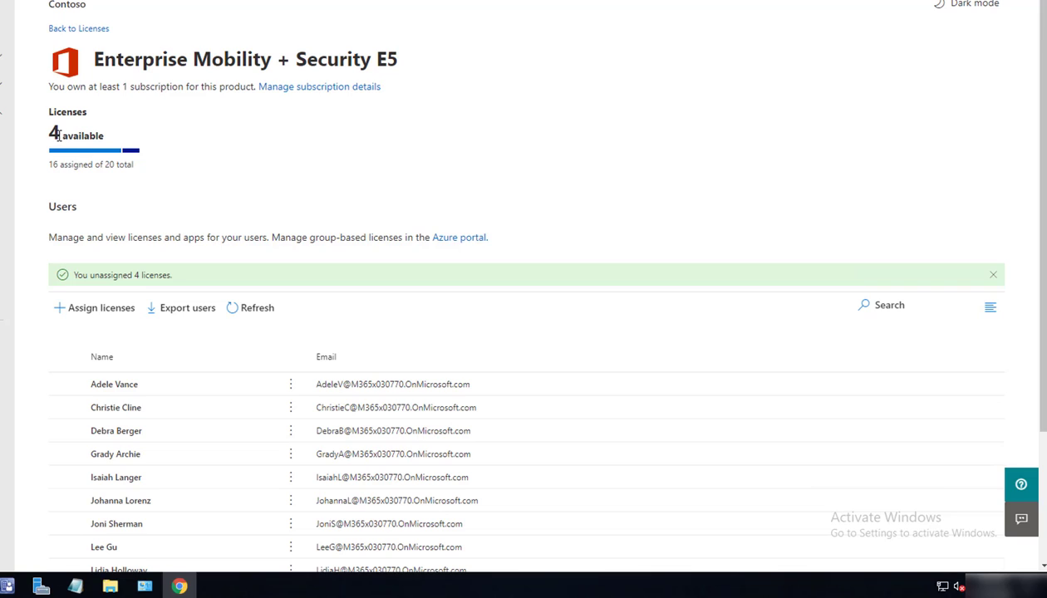
mouse_move(207, 140)
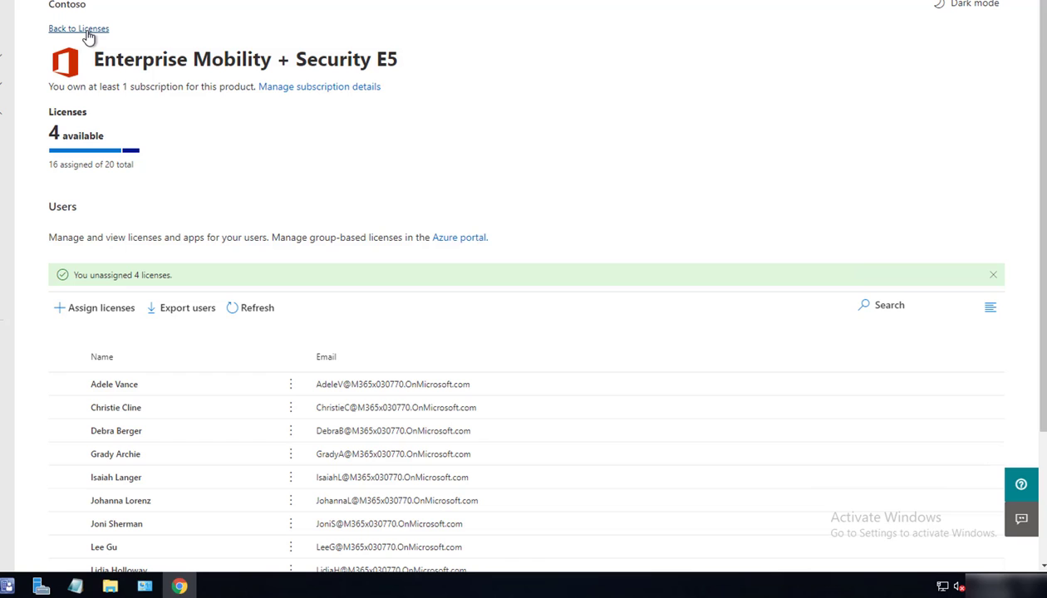
mouse_move(393, 44)
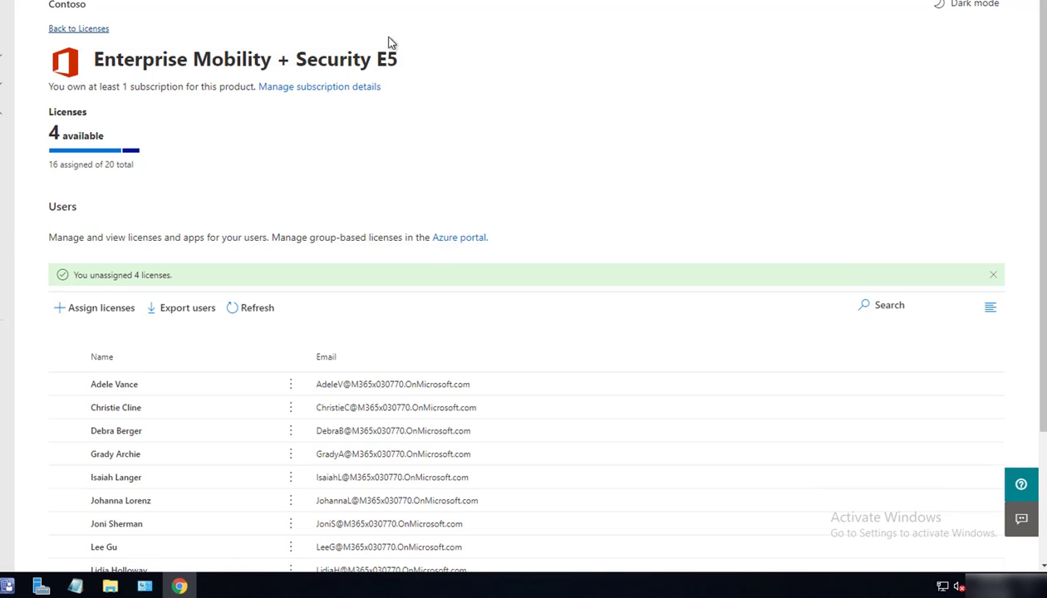
Step: Confirm E5 shows 4 available in the subscriptions list and reopen its details
click(79, 29)
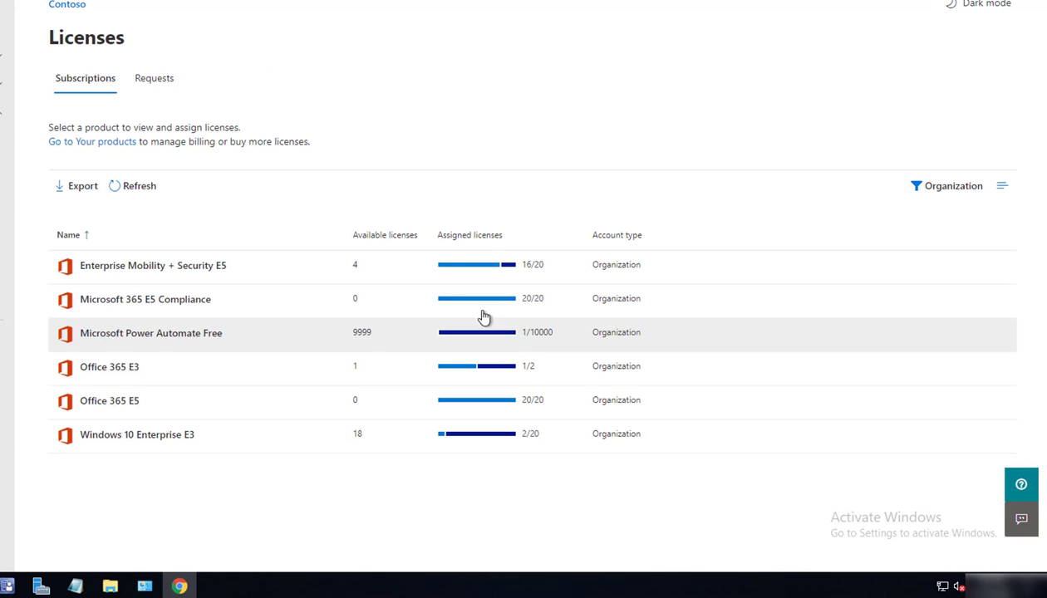
mouse_move(364, 273)
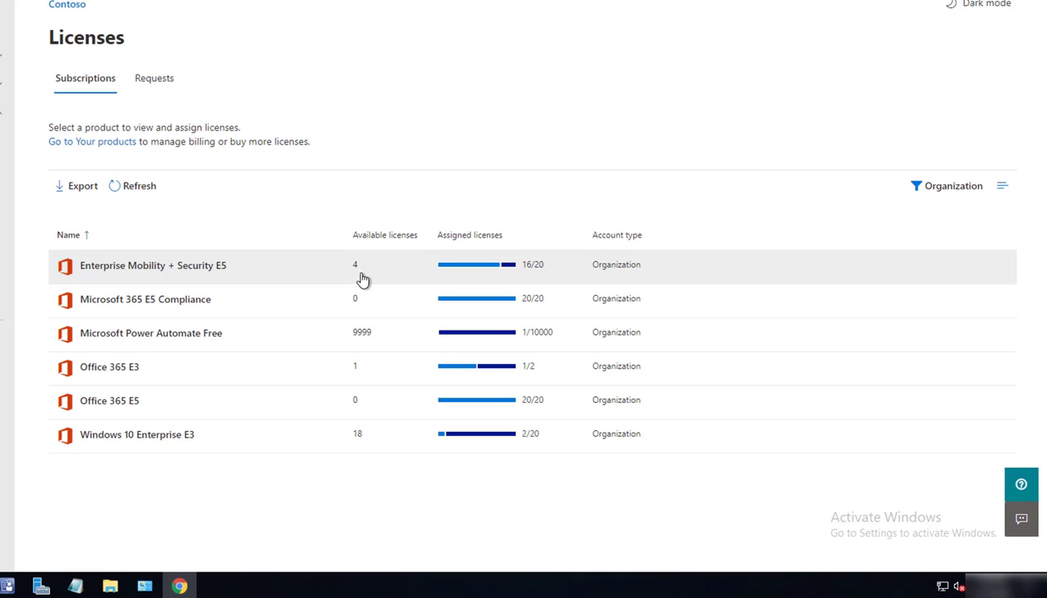
mouse_move(243, 276)
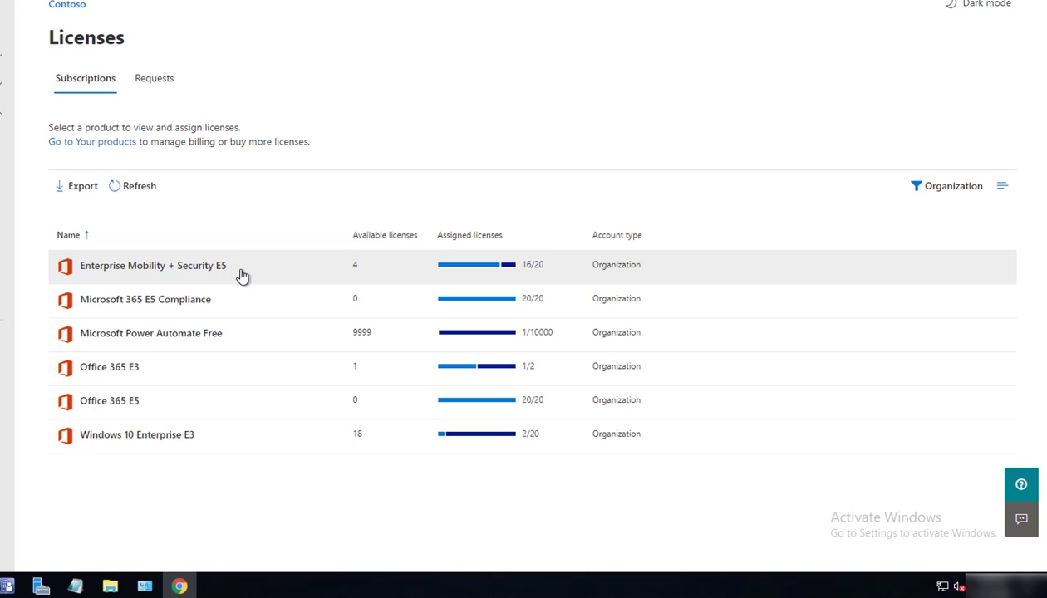
mouse_move(231, 279)
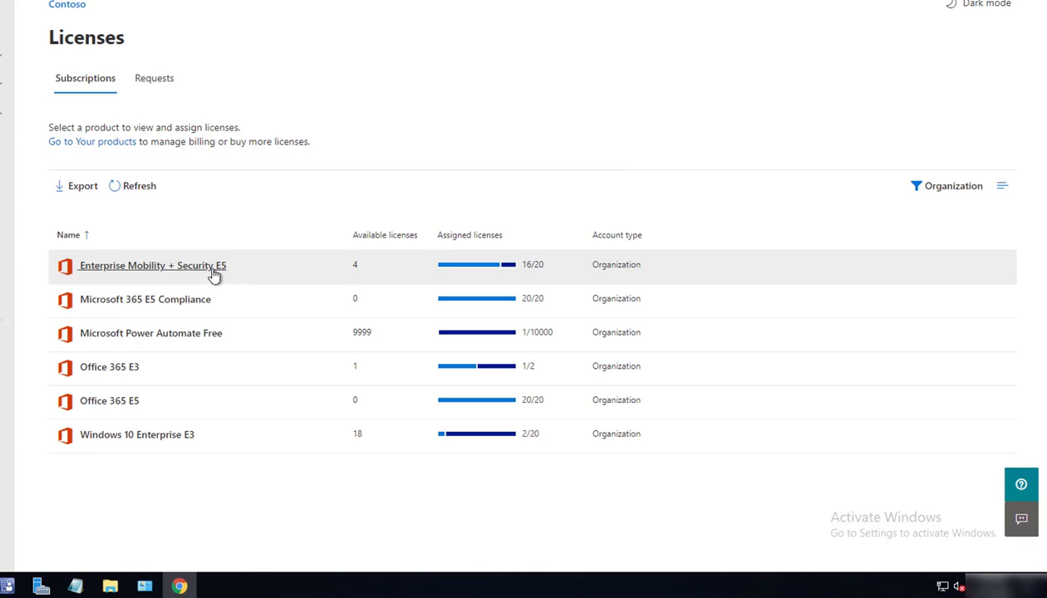
mouse_move(199, 266)
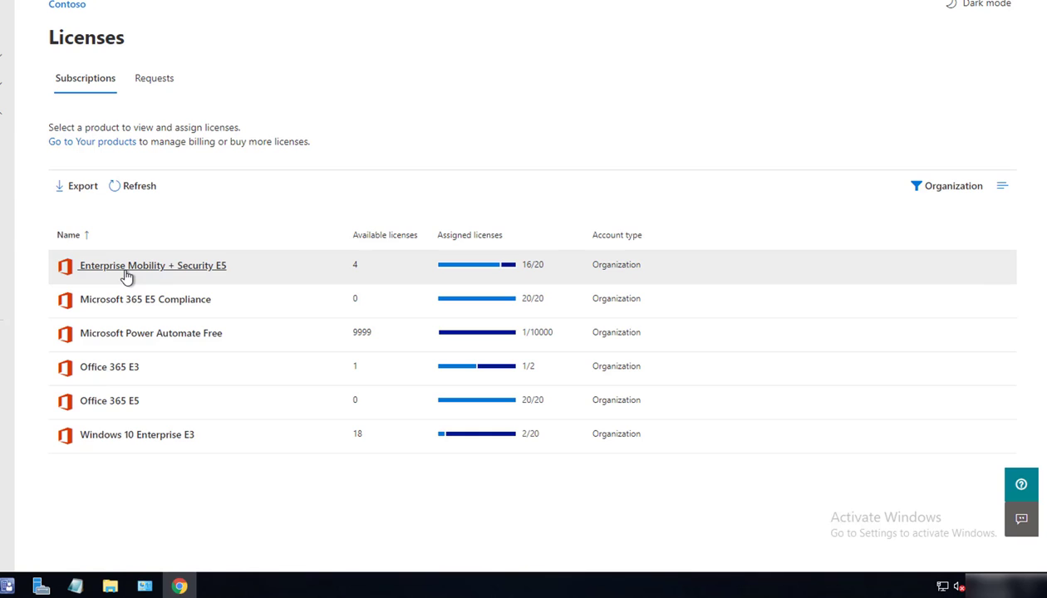
click(153, 266)
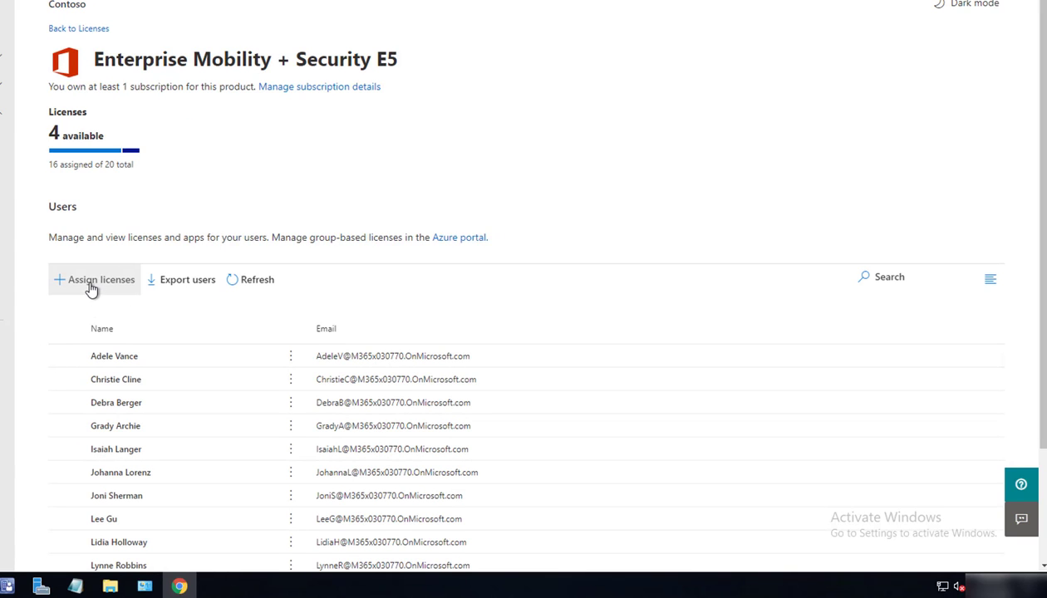
Step: Assign an E5 license to Carson Cloud, found by searching 'ca', leaving 3 available
click(93, 280)
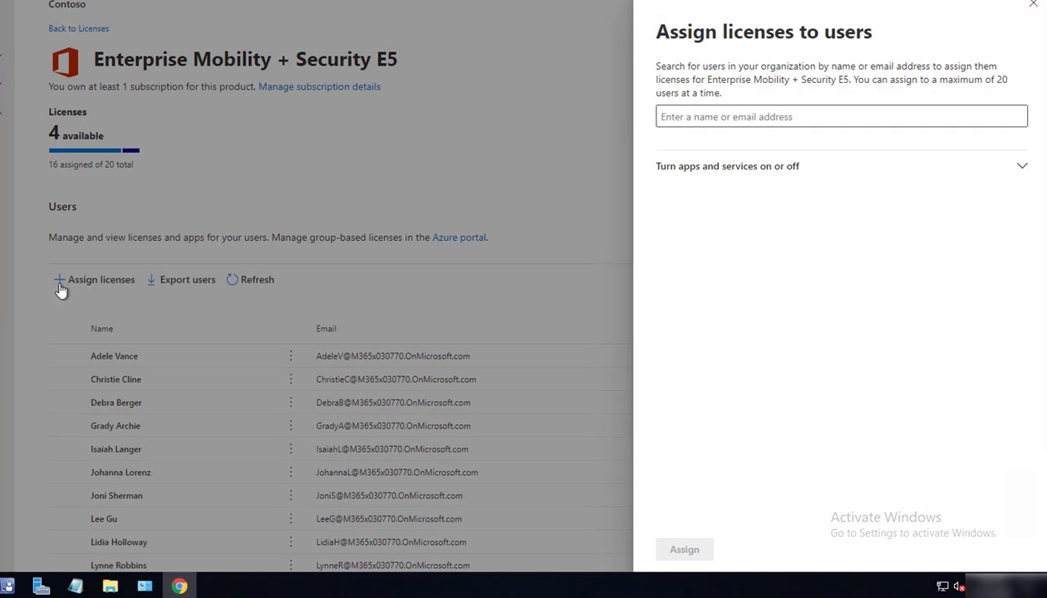
click(841, 117)
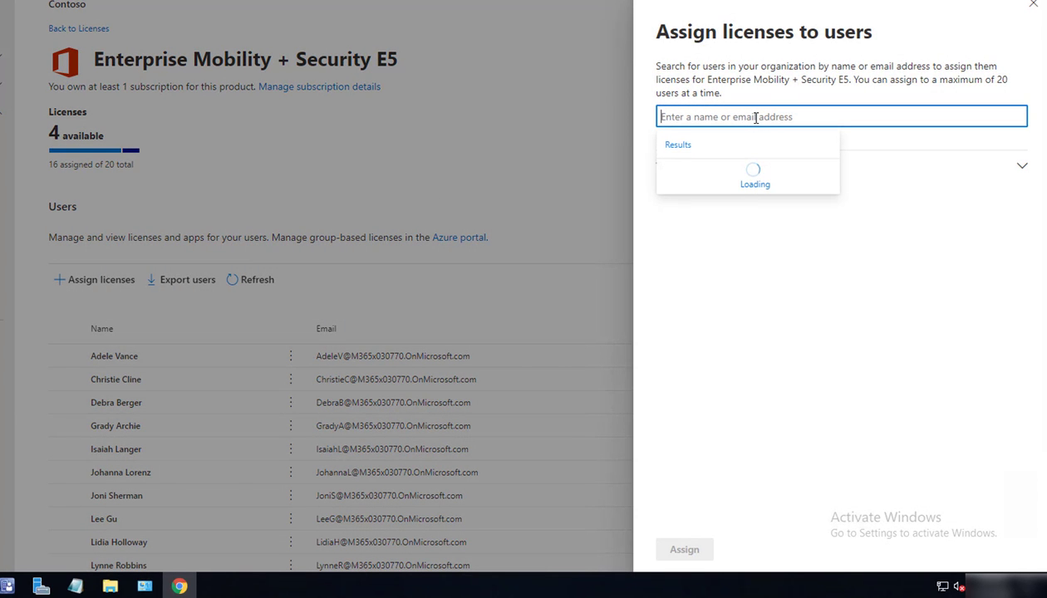
text(carson)
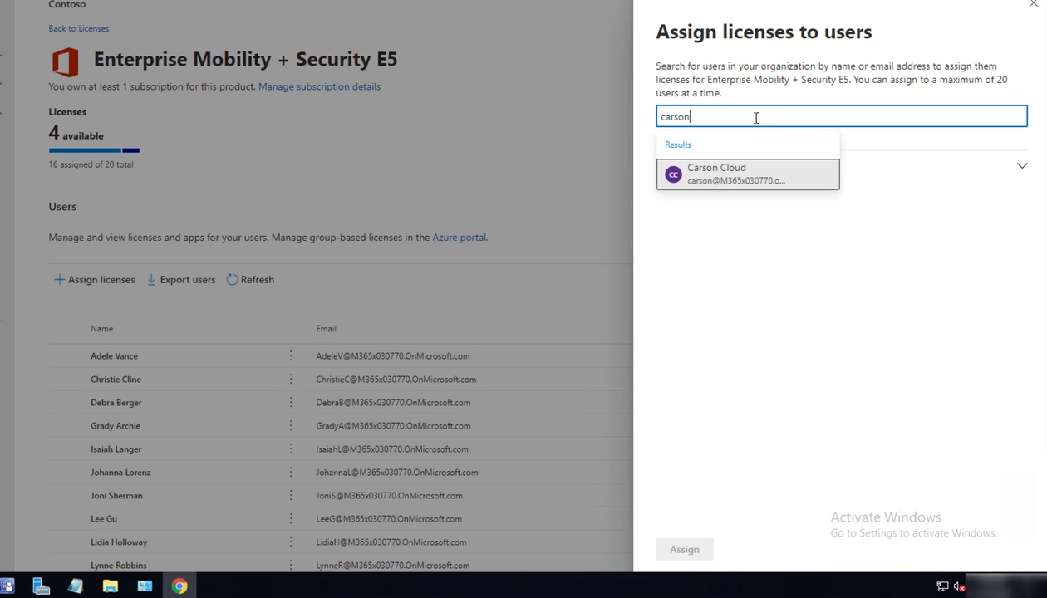
click(748, 174)
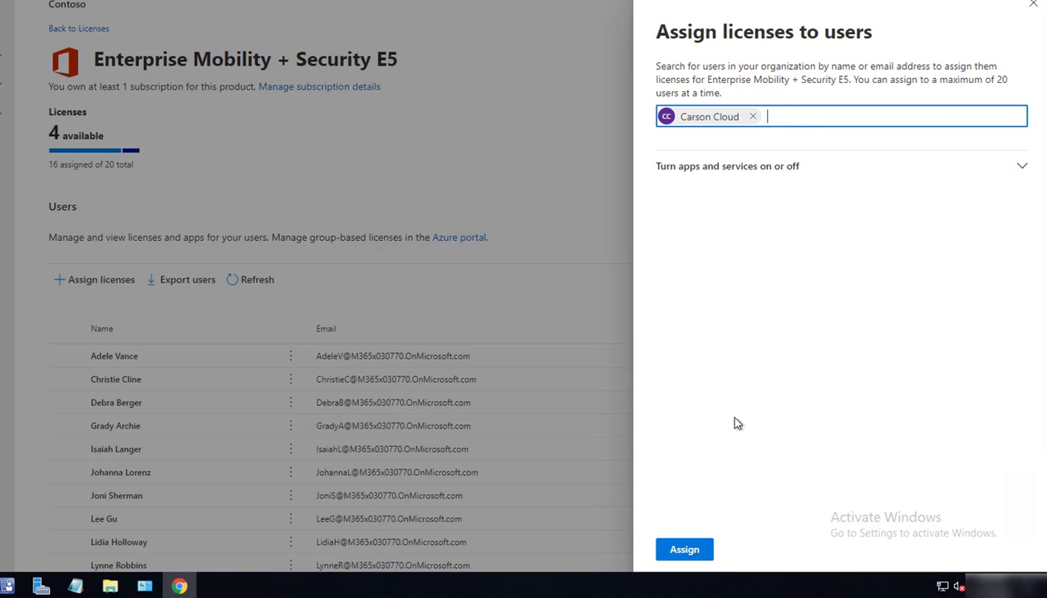
click(685, 549)
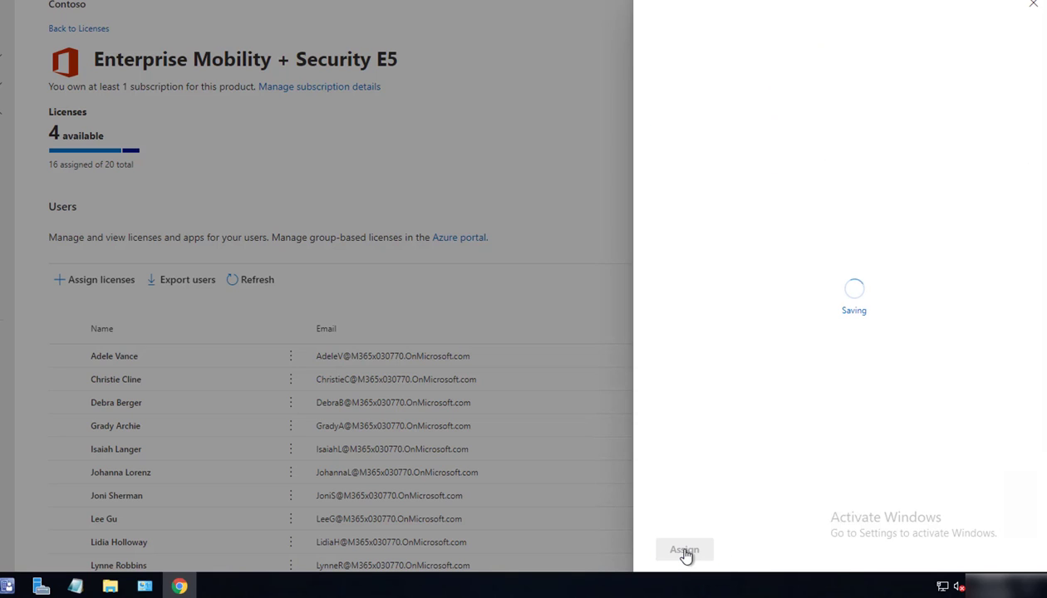
click(685, 550)
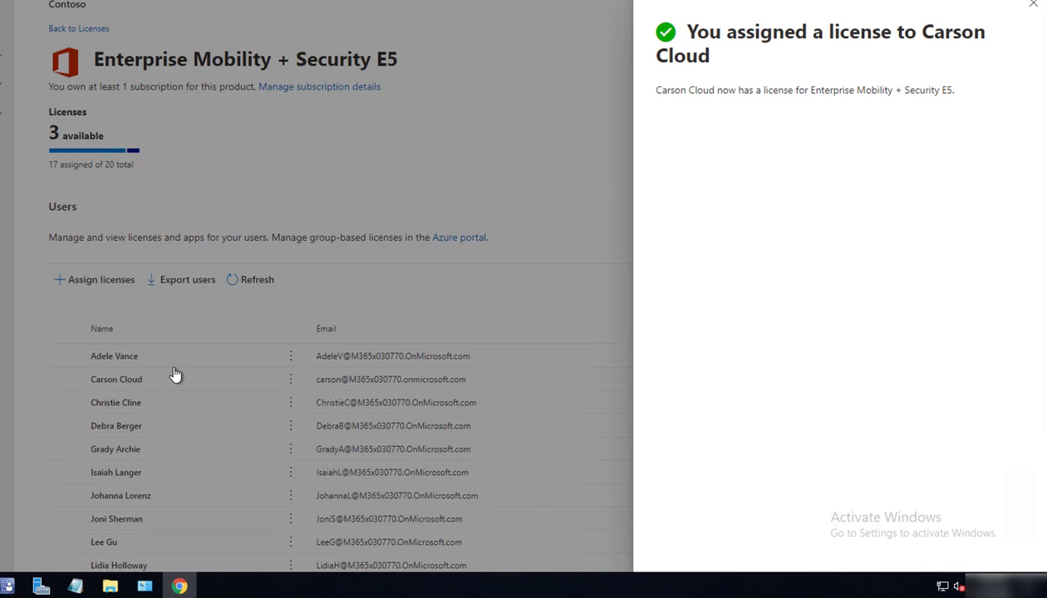
mouse_move(146, 386)
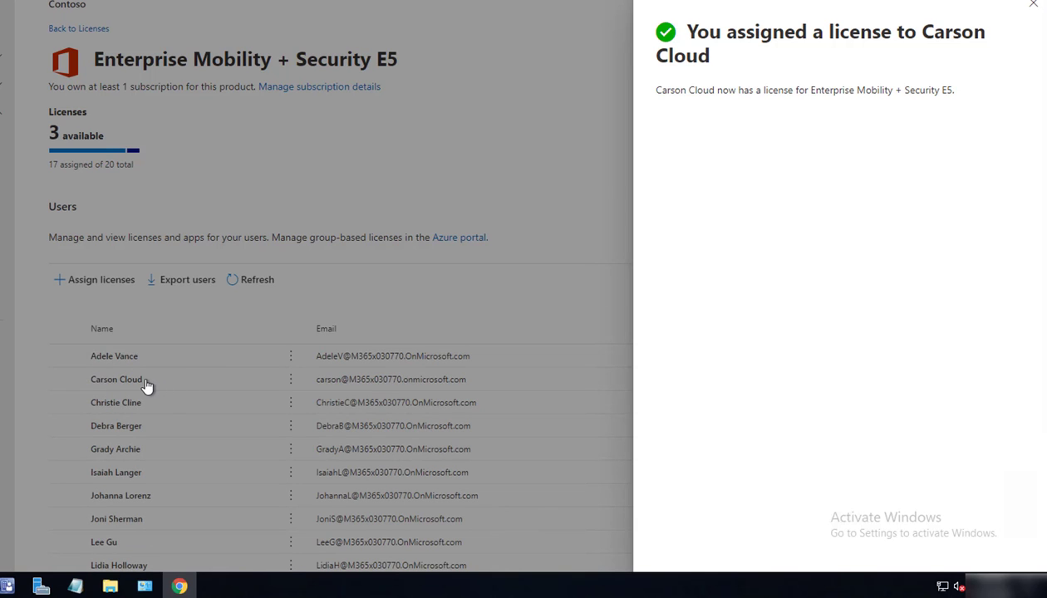
mouse_move(857, 445)
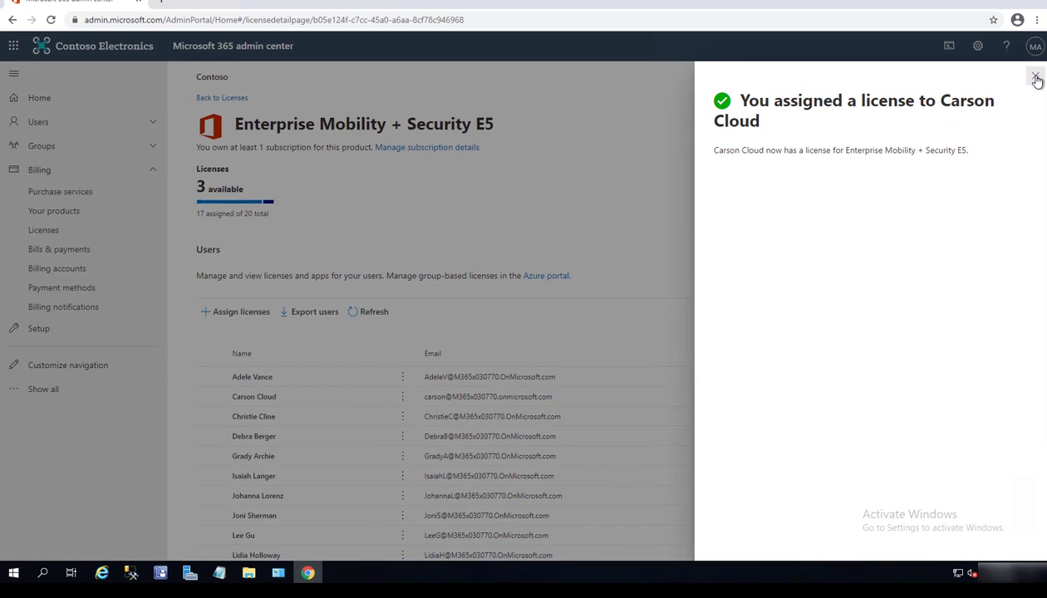
Step: Dismiss the 'You assigned a license' confirmation to see Carson Cloud listed
click(1038, 79)
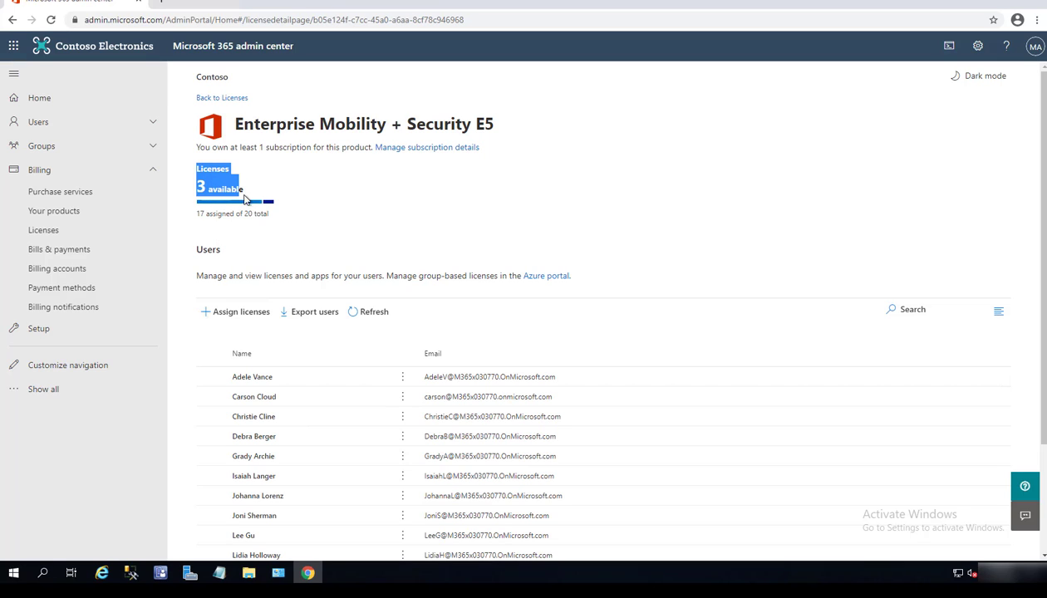
mouse_move(362, 179)
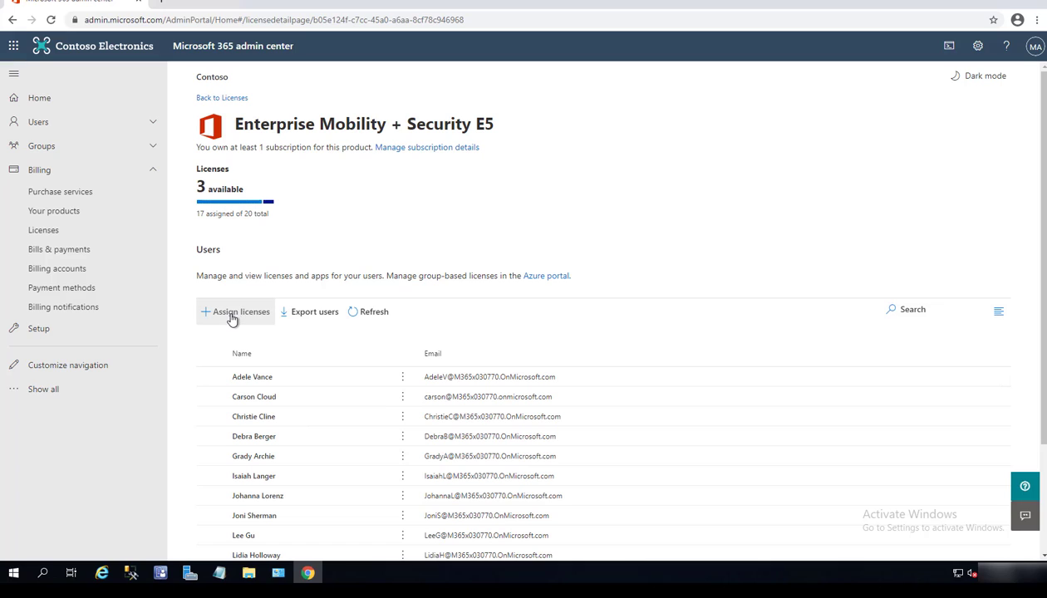
mouse_move(108, 123)
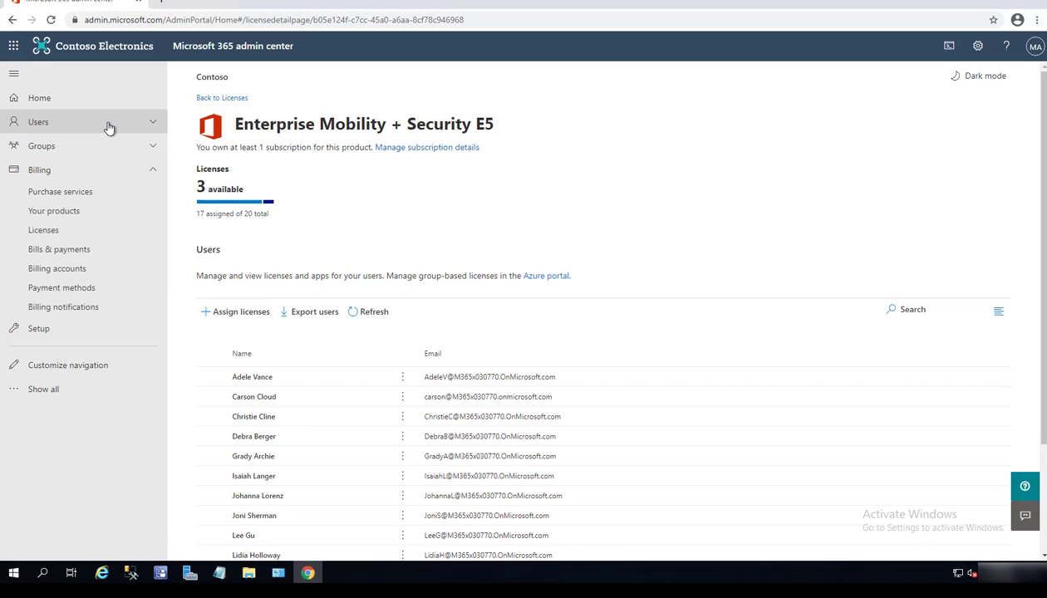
Step: Find Bianca Pisani among Active users and bring up her user details
click(38, 122)
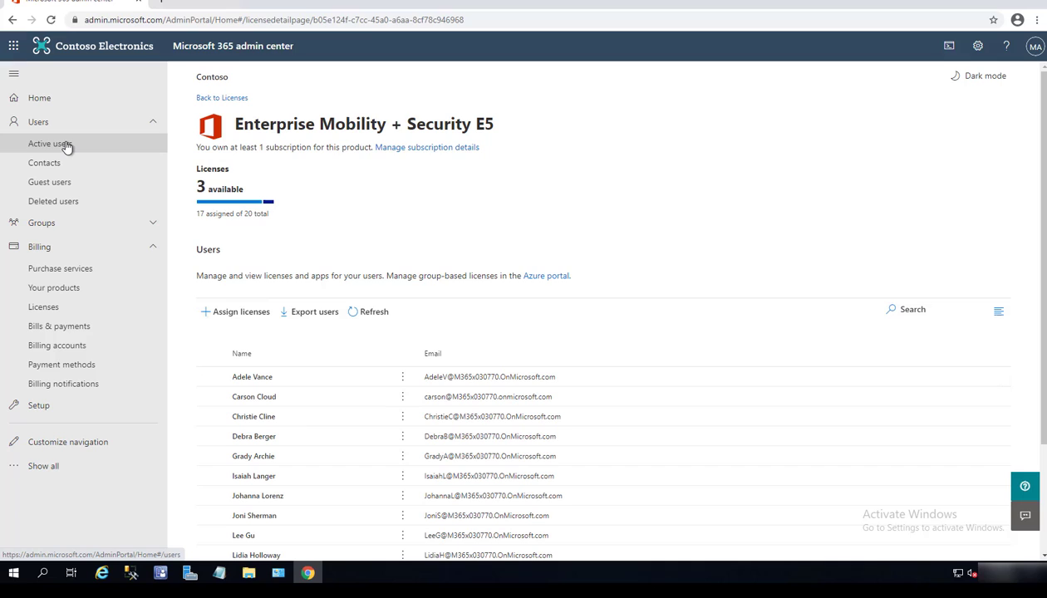
click(49, 143)
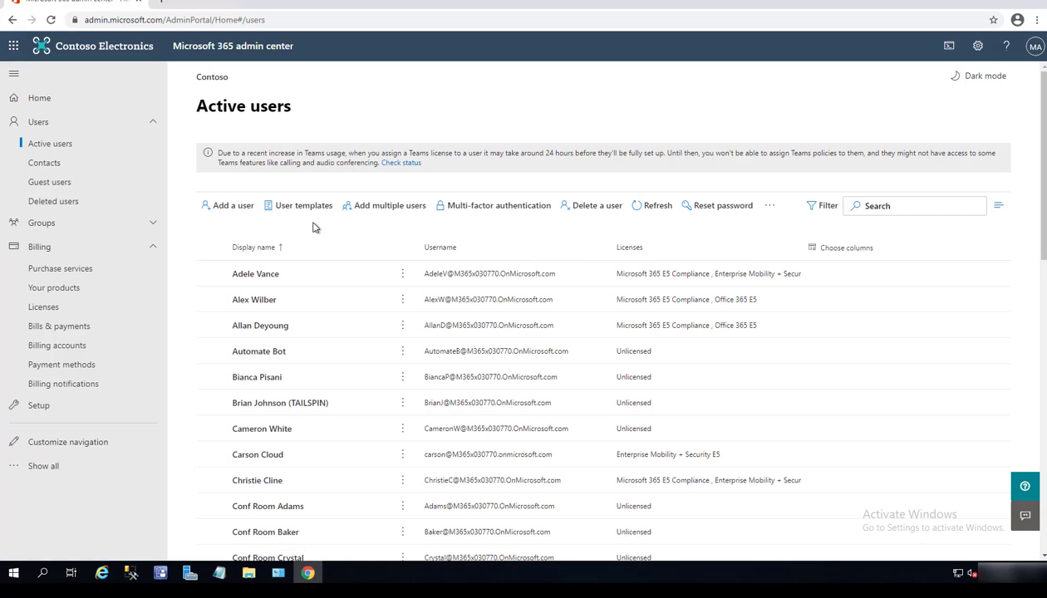
click(915, 206)
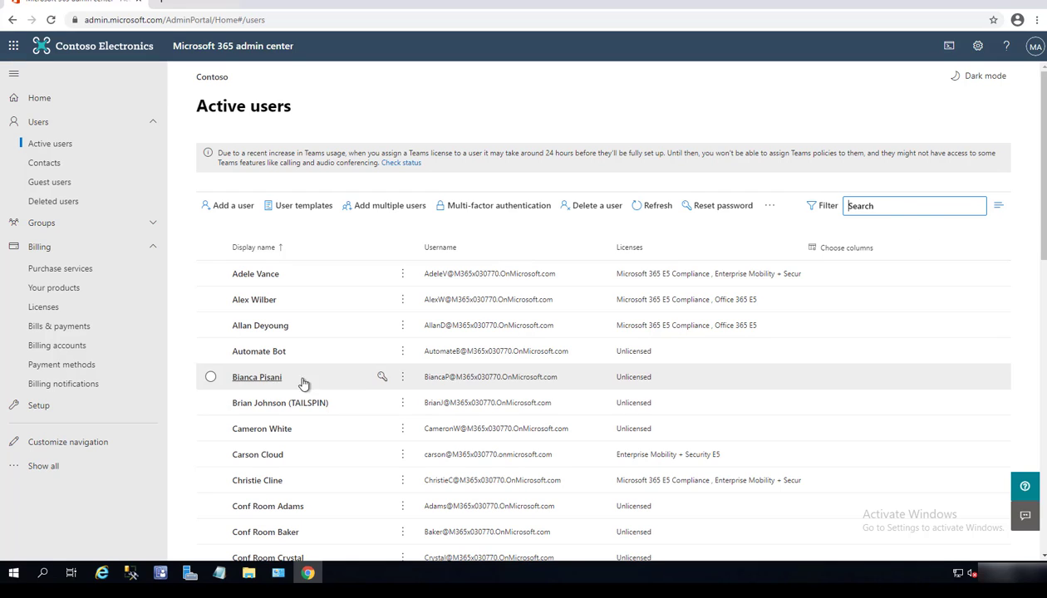
mouse_move(256, 376)
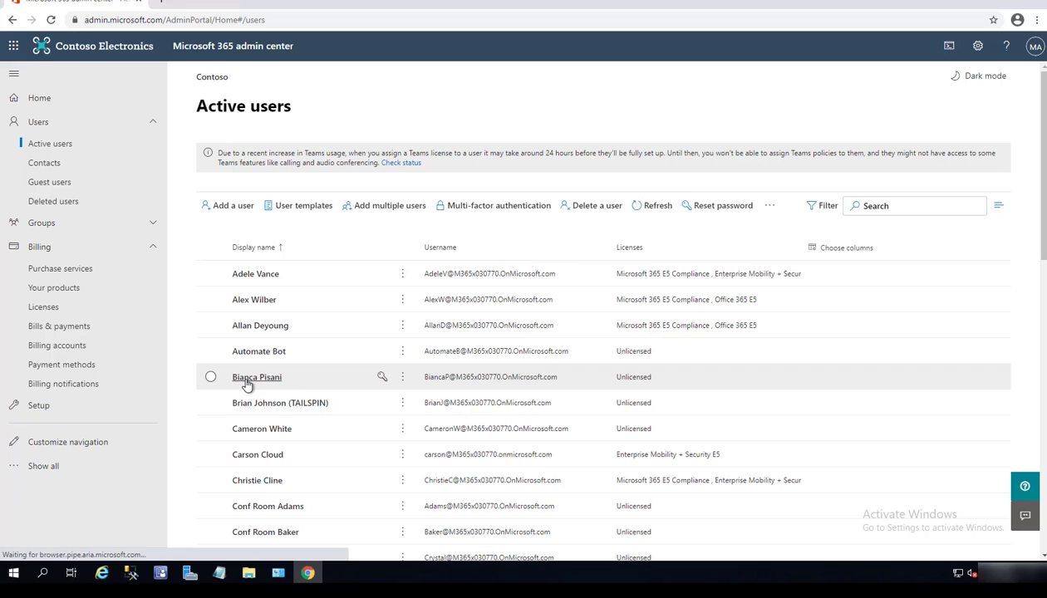
click(257, 375)
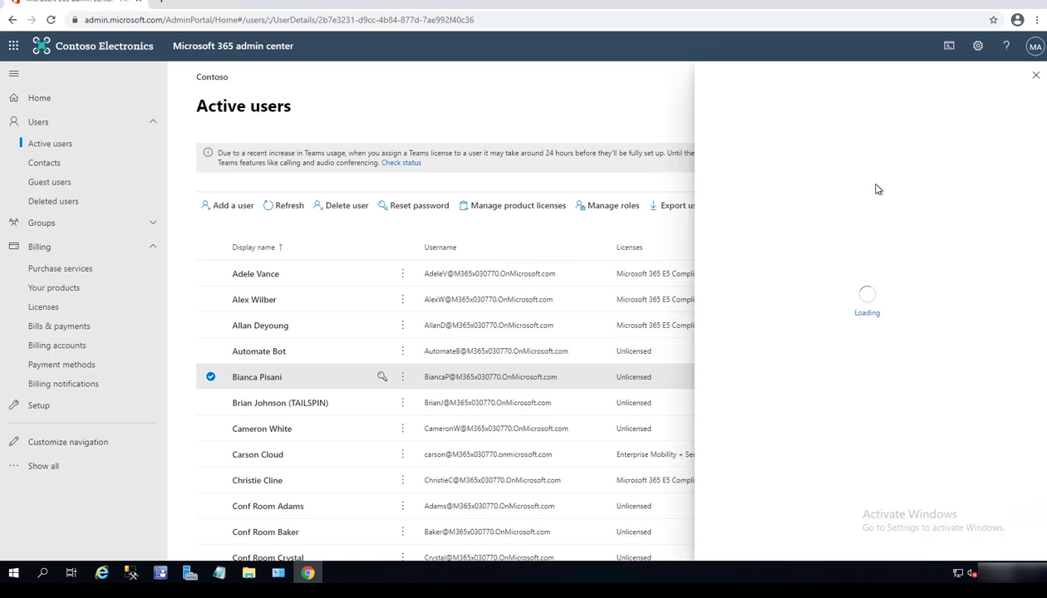
Step: Add Enterprise Mobility + Security E5 to Bianca Pisani's licenses and save, leaving 2 available
click(256, 376)
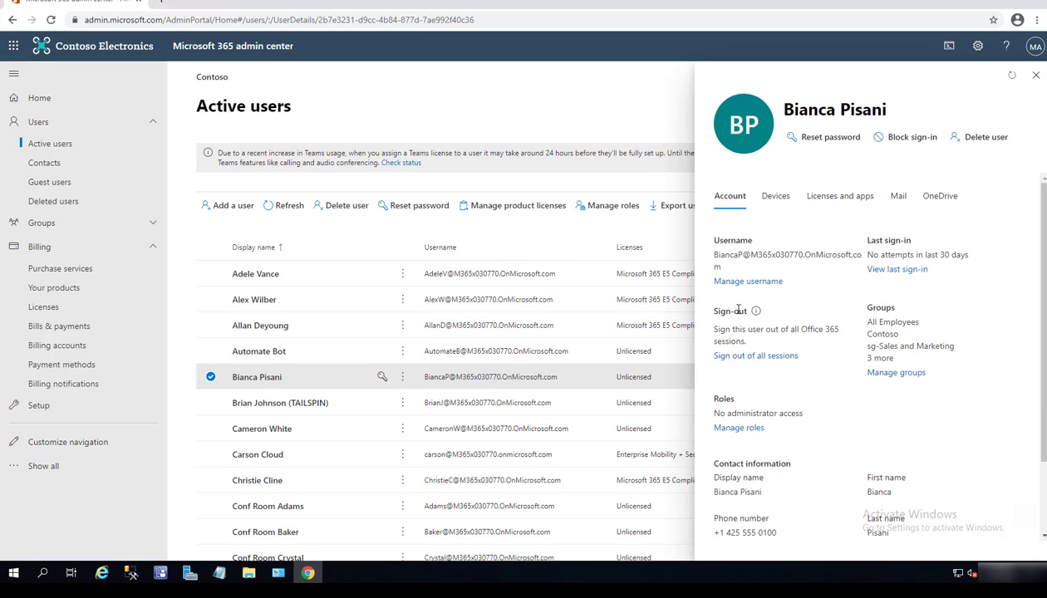
mouse_move(839, 196)
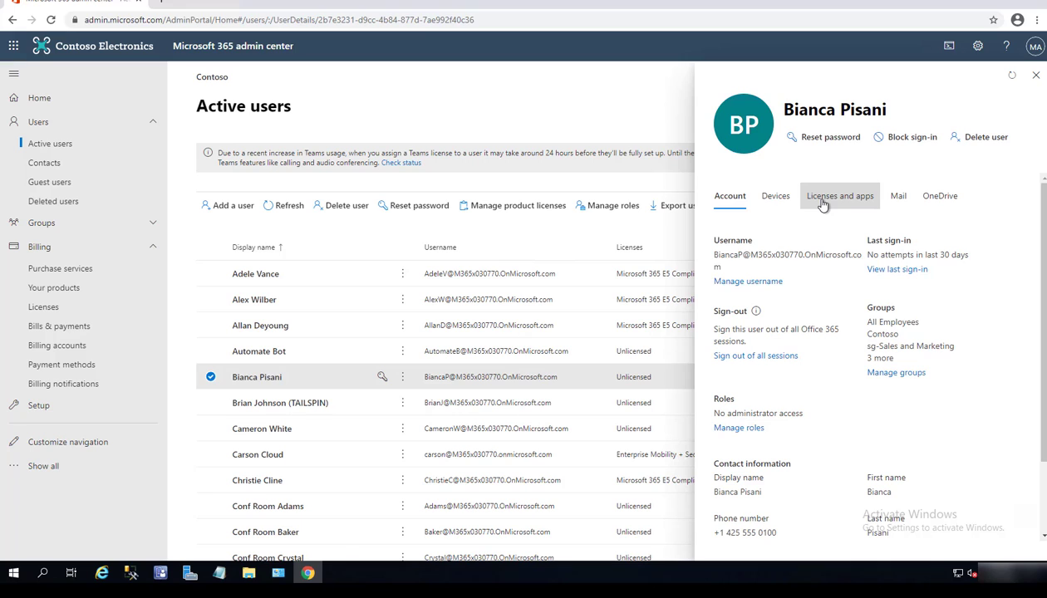
click(840, 197)
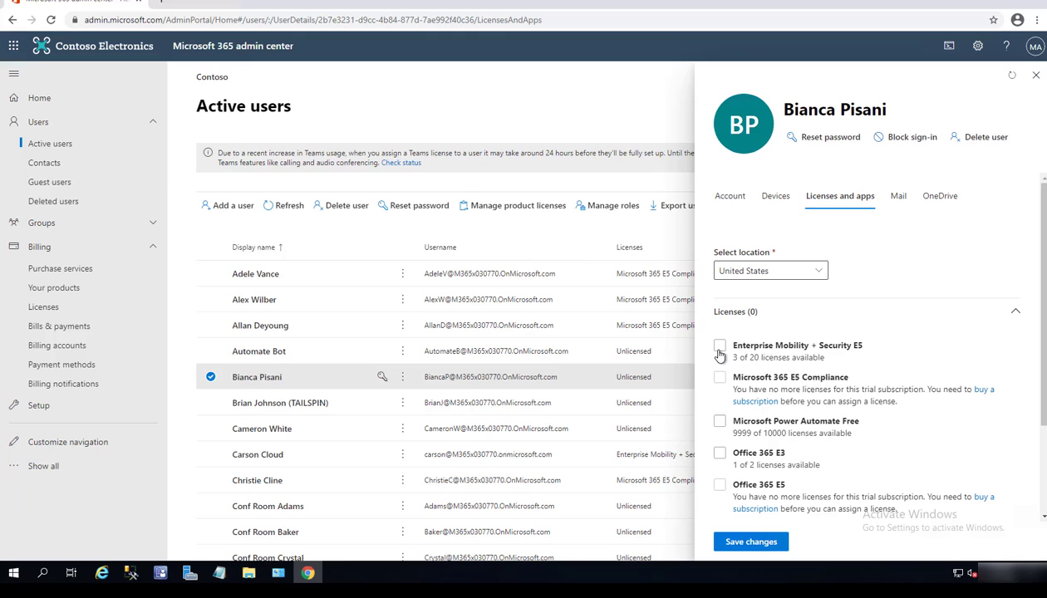
click(720, 346)
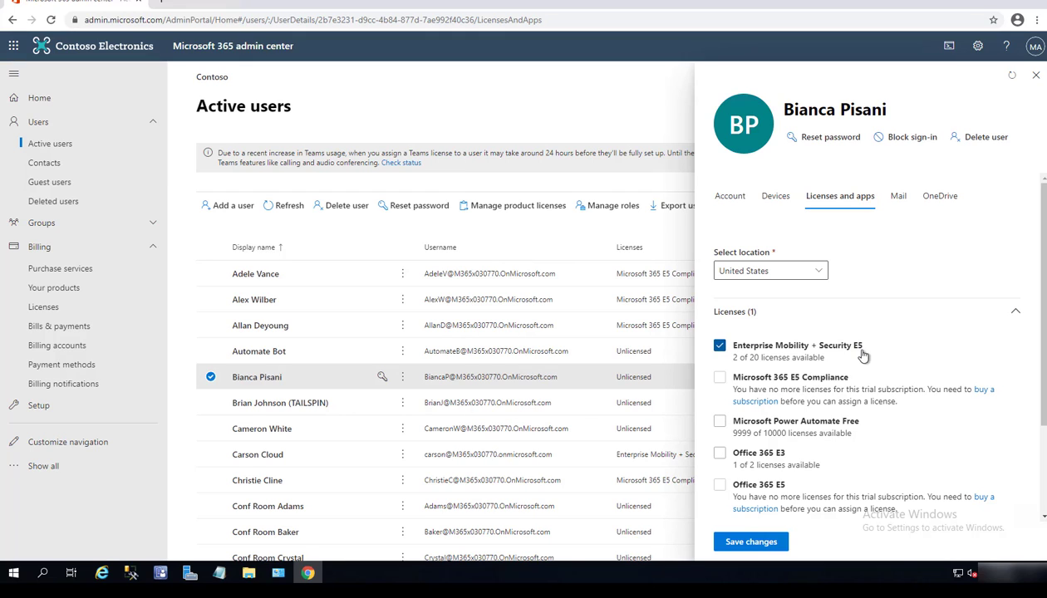
mouse_move(722, 346)
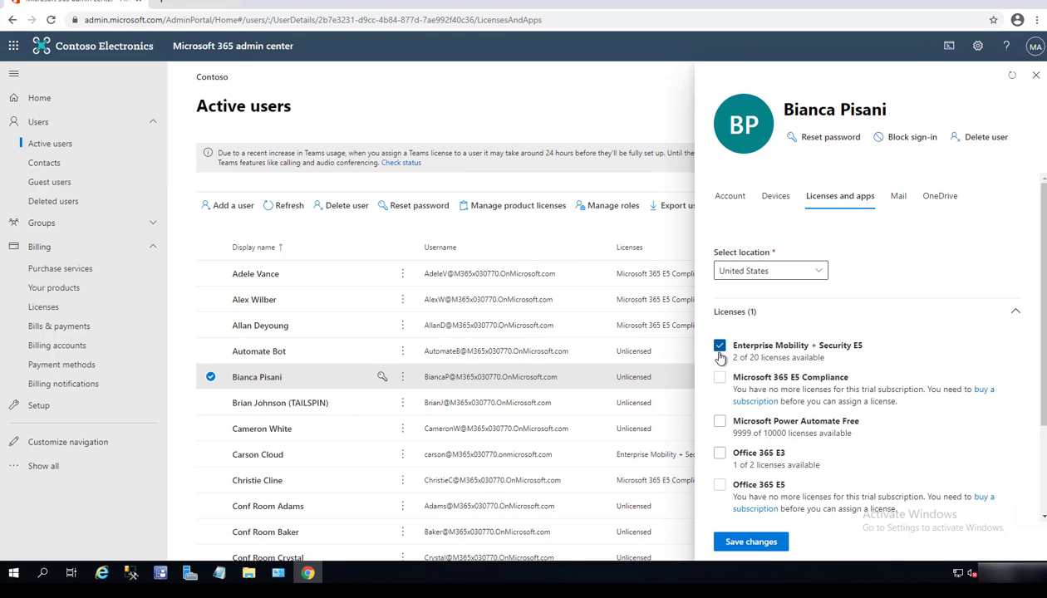
click(750, 542)
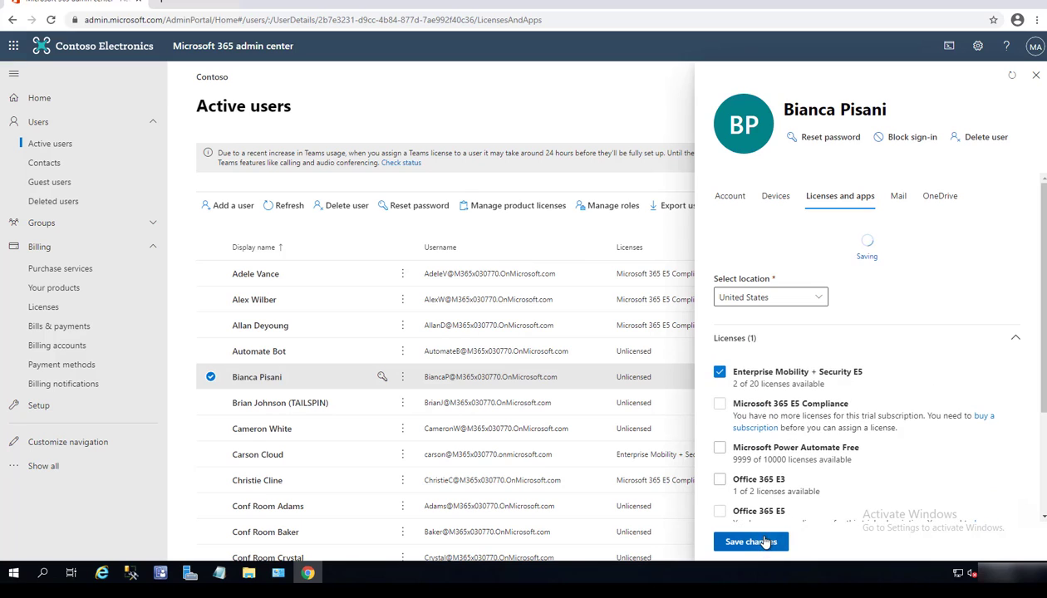
click(752, 542)
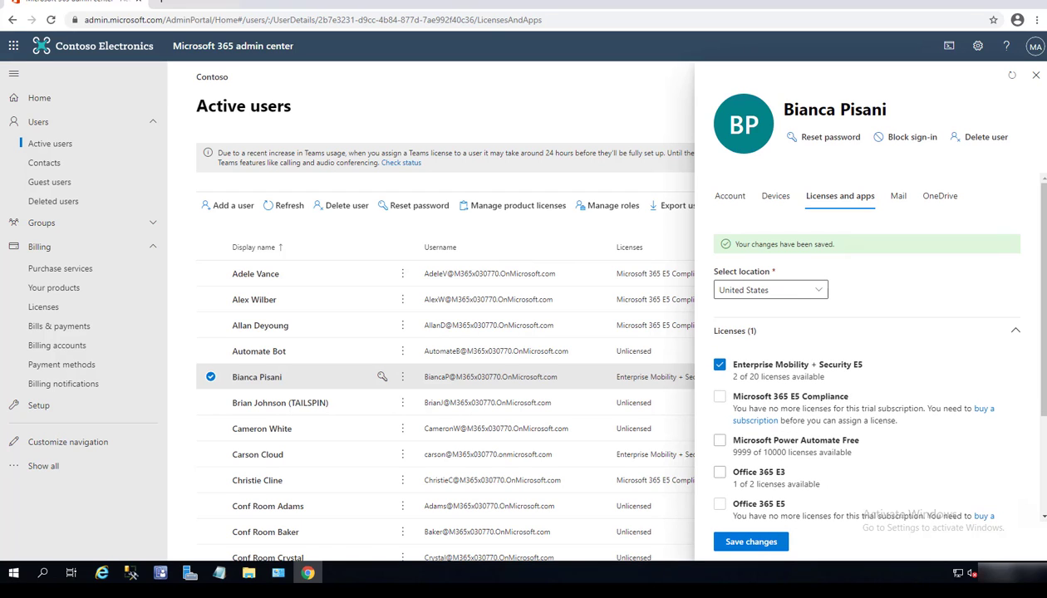